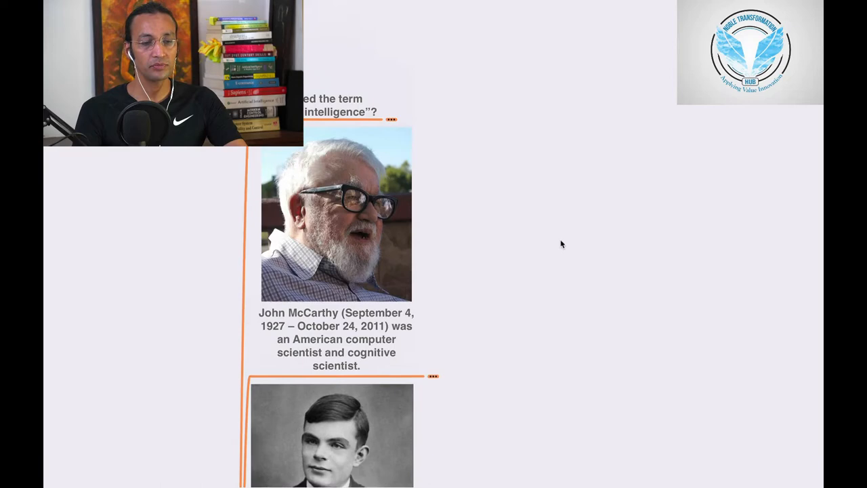
- Scroll down through the mind map to reach McCarthy's contributions branch
scroll(down, 3)
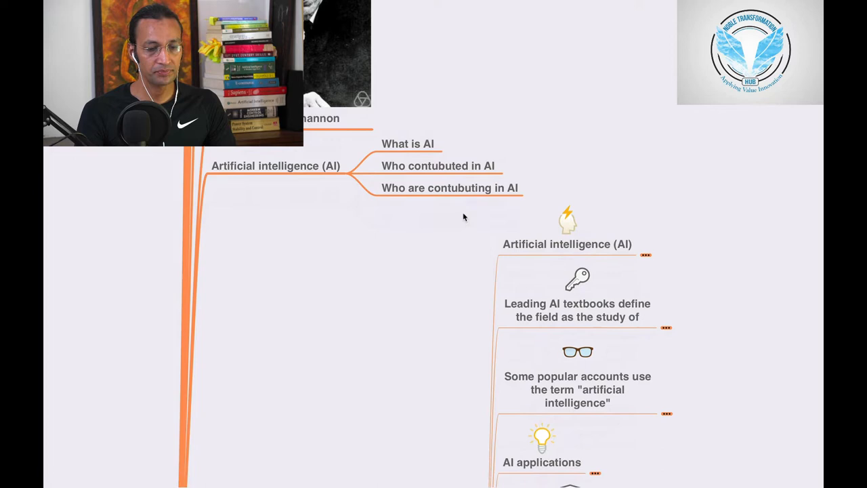
scroll(down, 3)
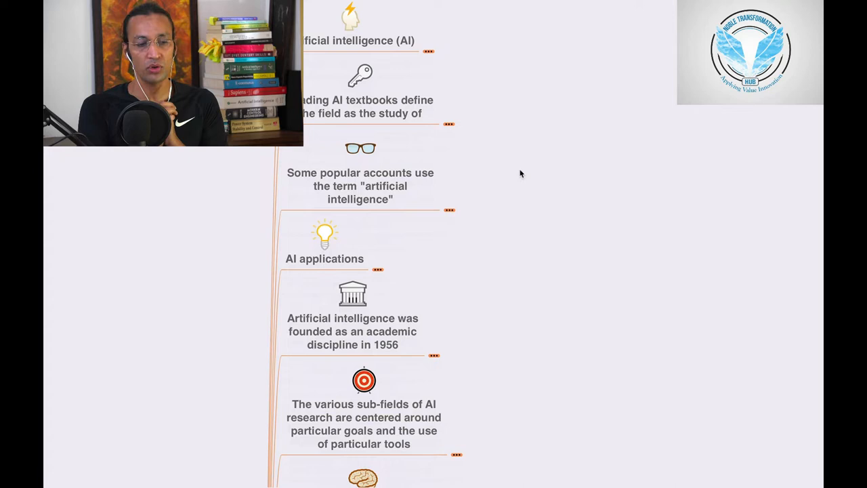
scroll(down, 3)
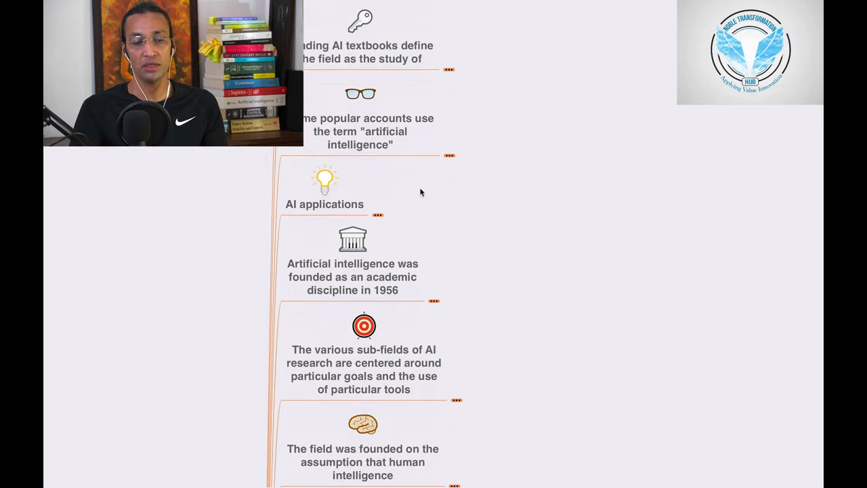
scroll(down, 3)
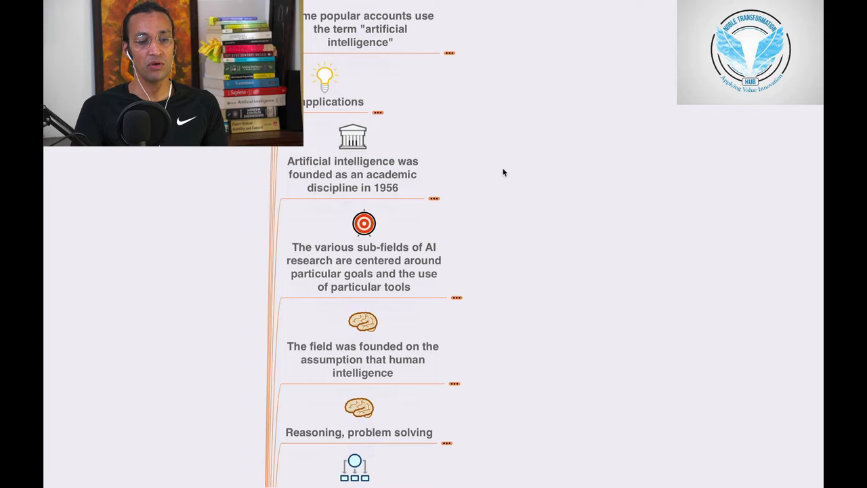
scroll(down, 3)
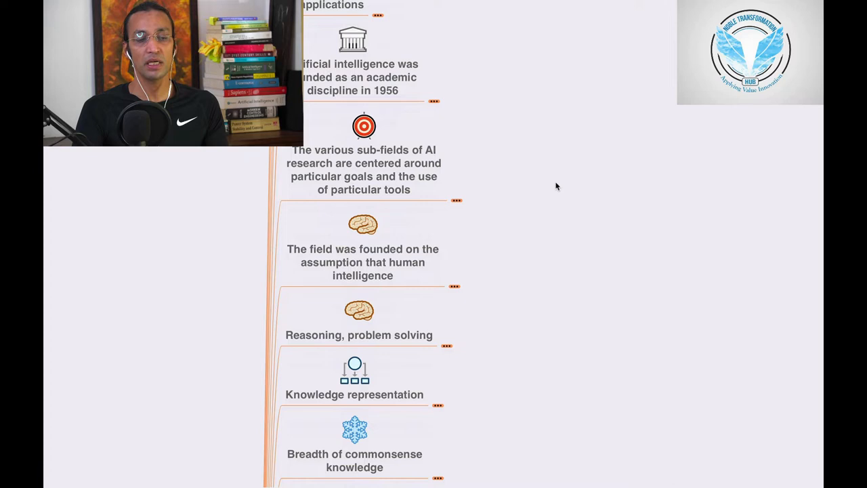
scroll(down, 3)
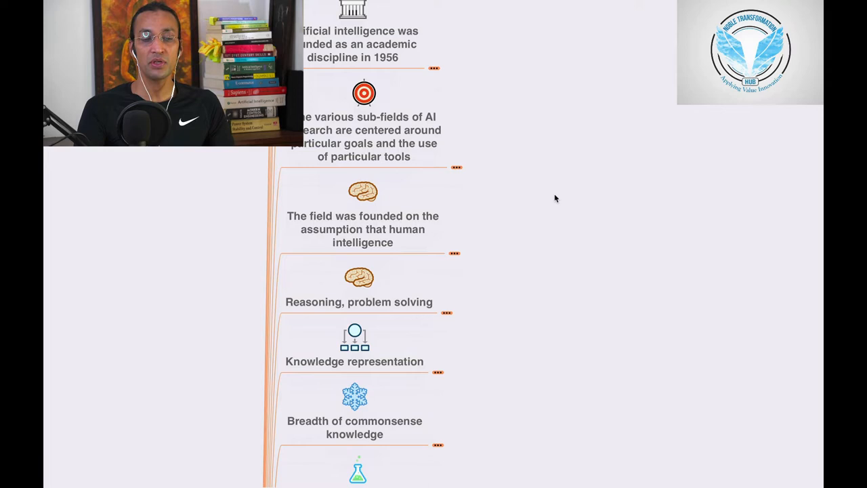
scroll(down, 3)
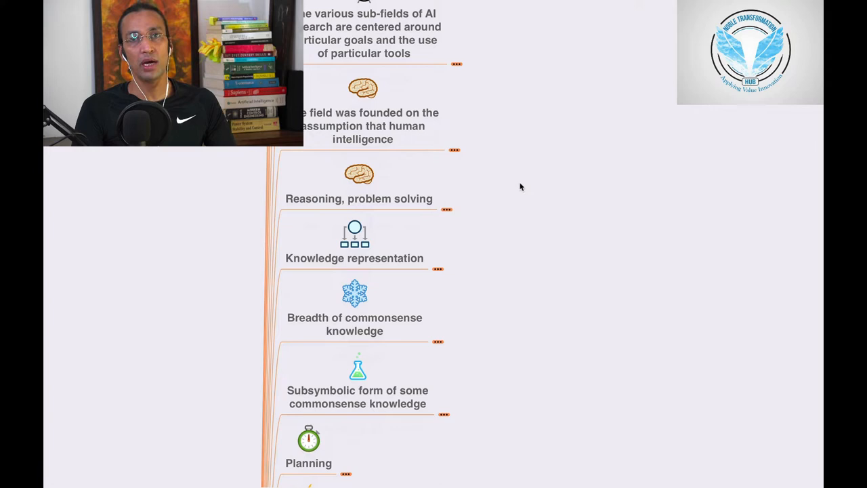
scroll(down, 3)
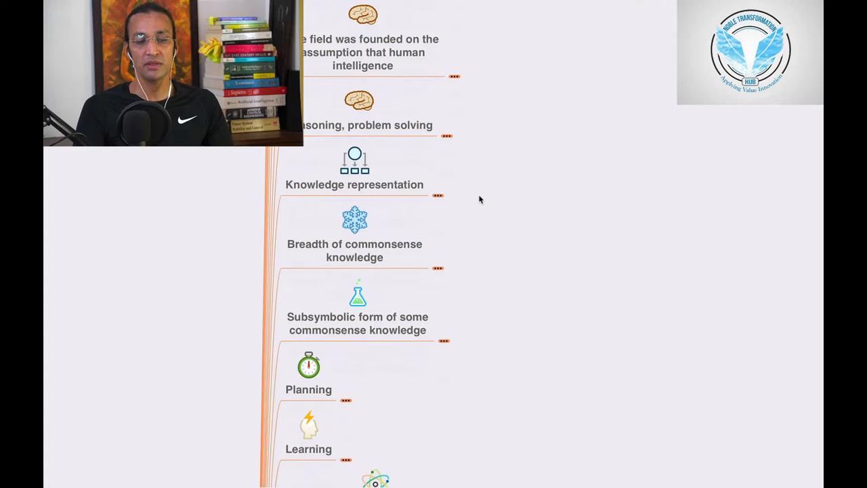
scroll(down, 3)
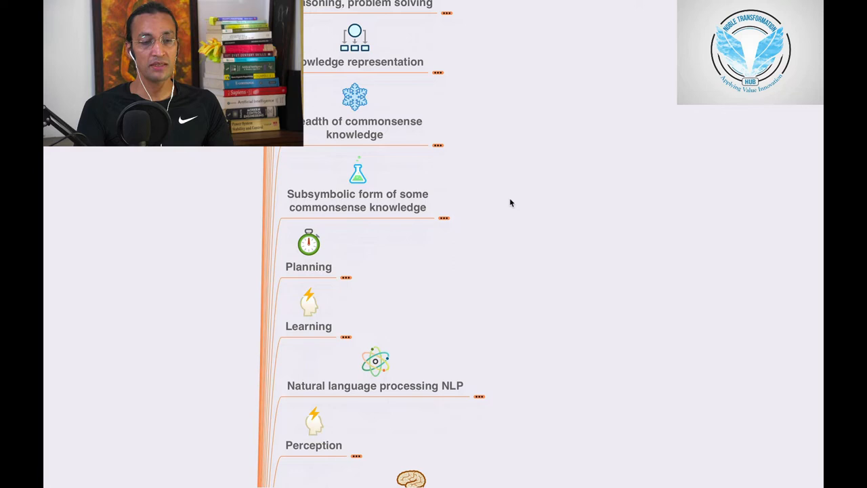
scroll(down, 3)
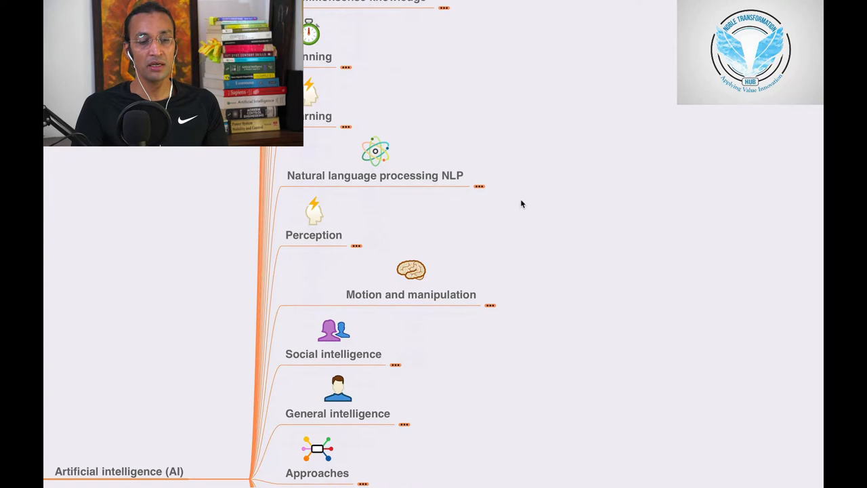
scroll(down, 3)
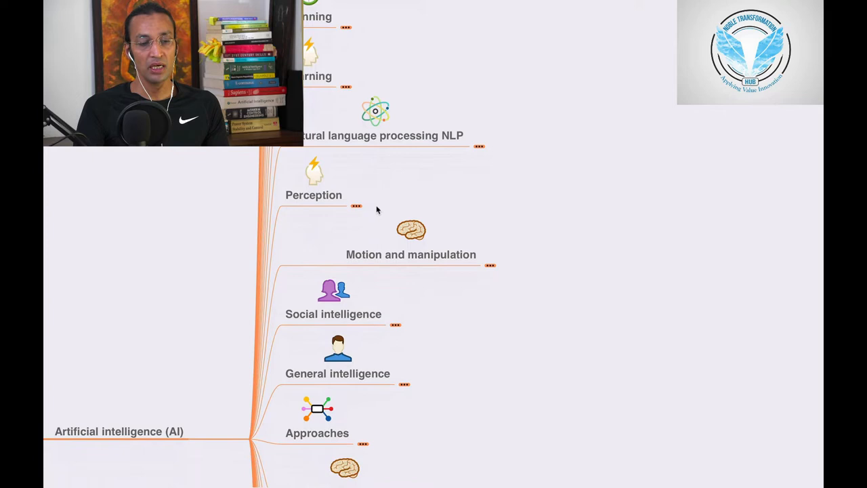
scroll(down, 3)
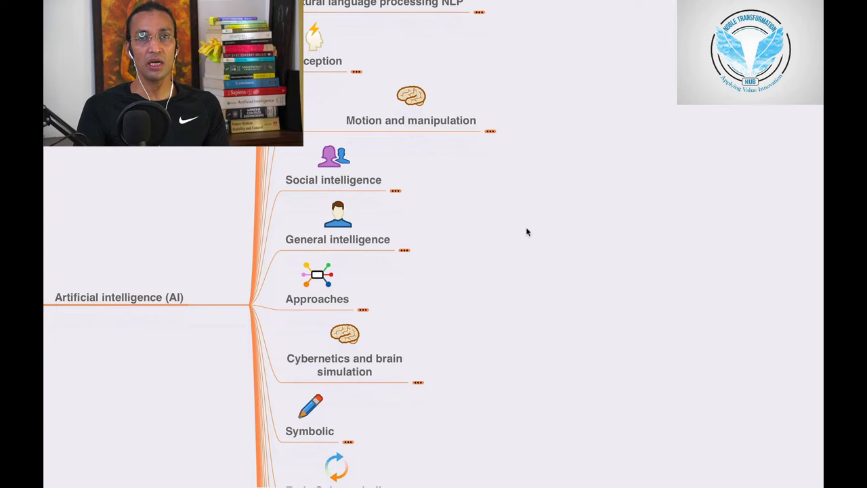
scroll(down, 3)
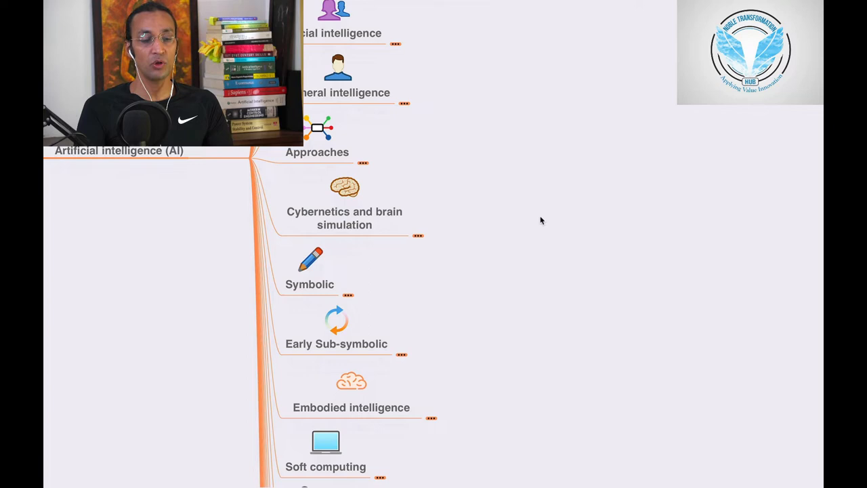
scroll(down, 3)
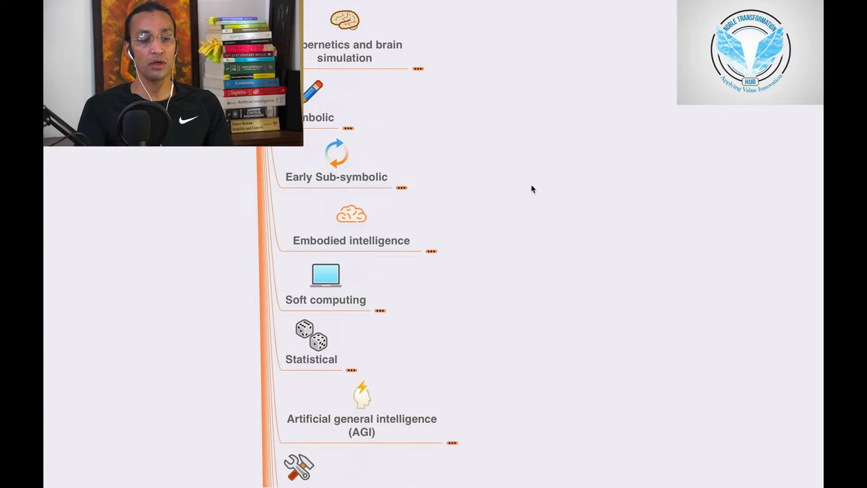
scroll(down, 3)
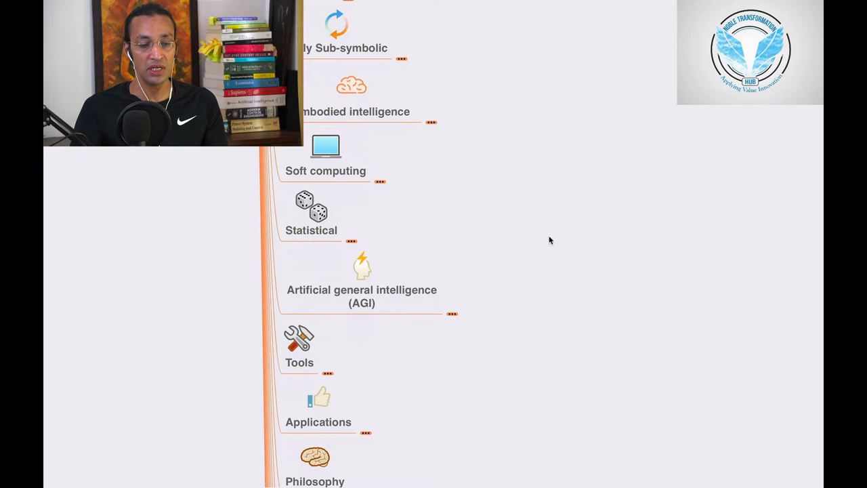
scroll(down, 3)
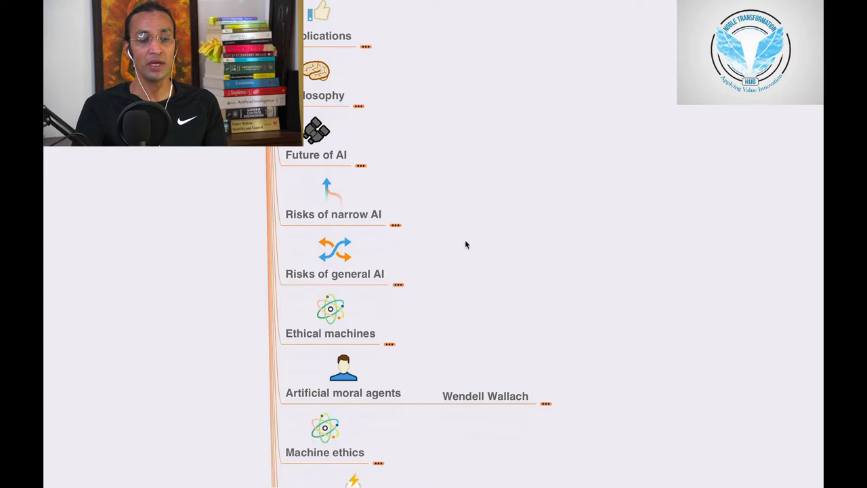
scroll(down, 3)
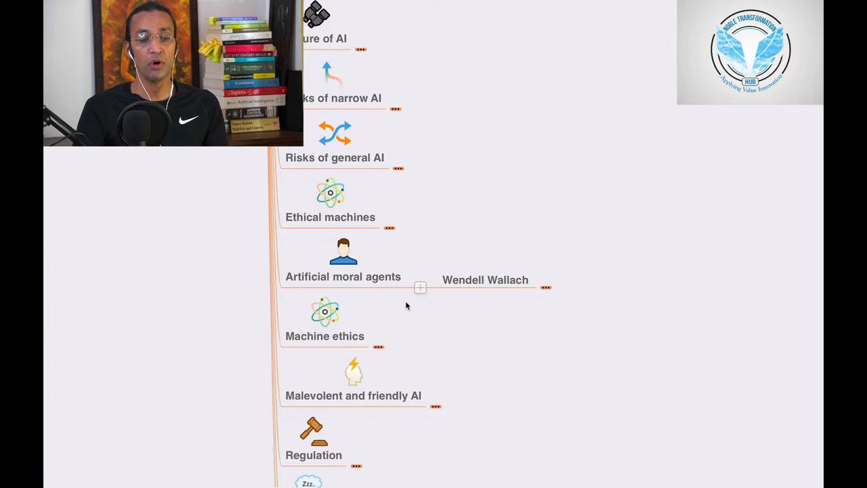
scroll(down, 3)
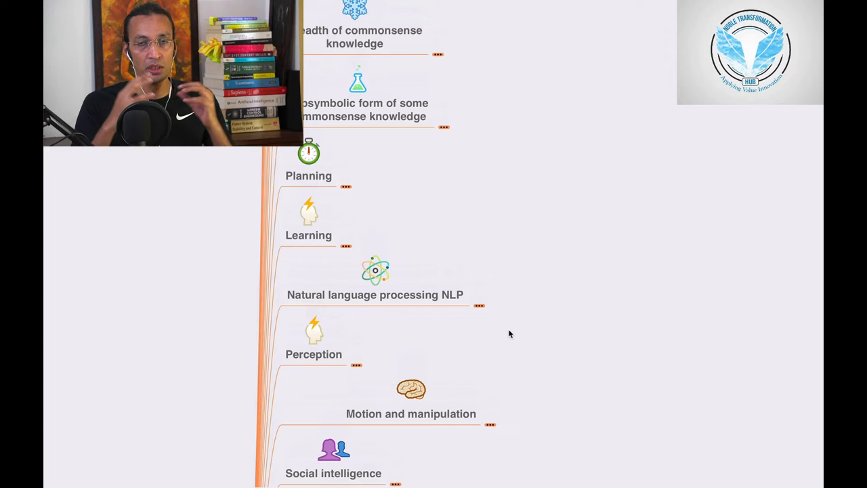
scroll(down, 3)
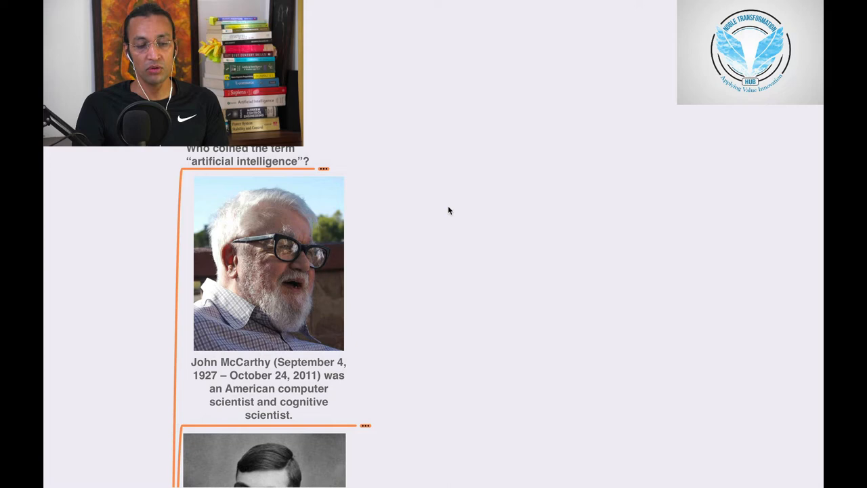
mouse_move(325, 174)
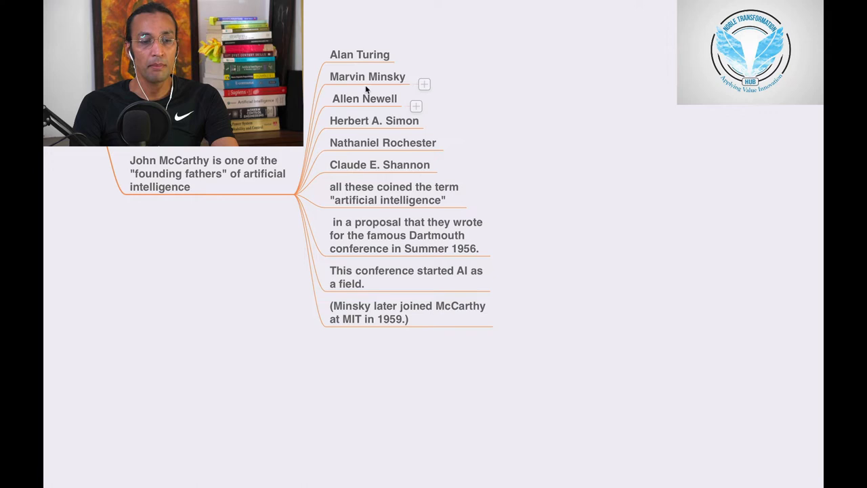
mouse_move(442, 133)
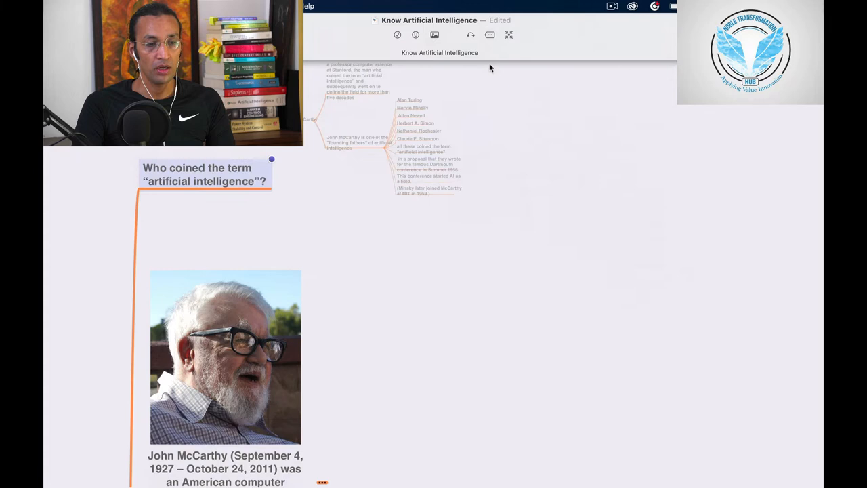
scroll(down, 3)
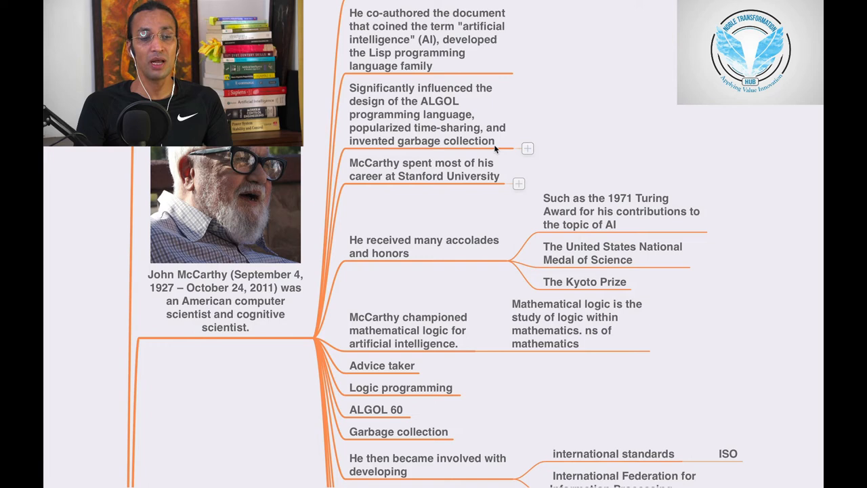
mouse_move(509, 168)
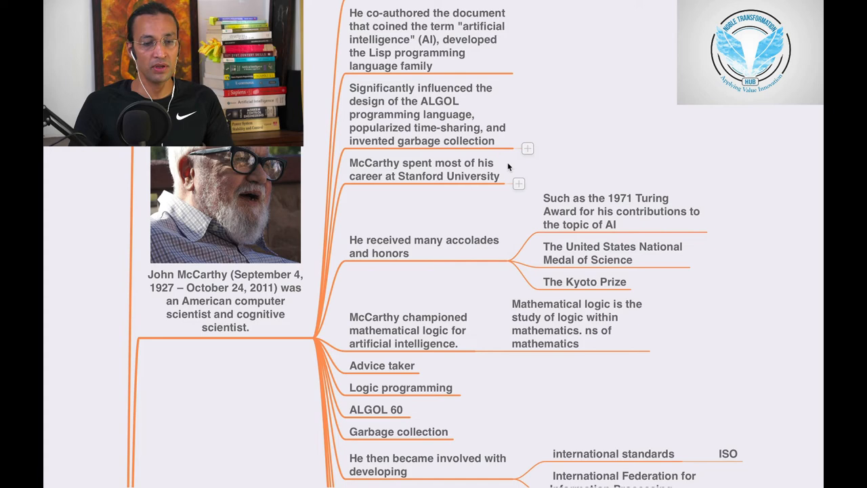
scroll(down, 3)
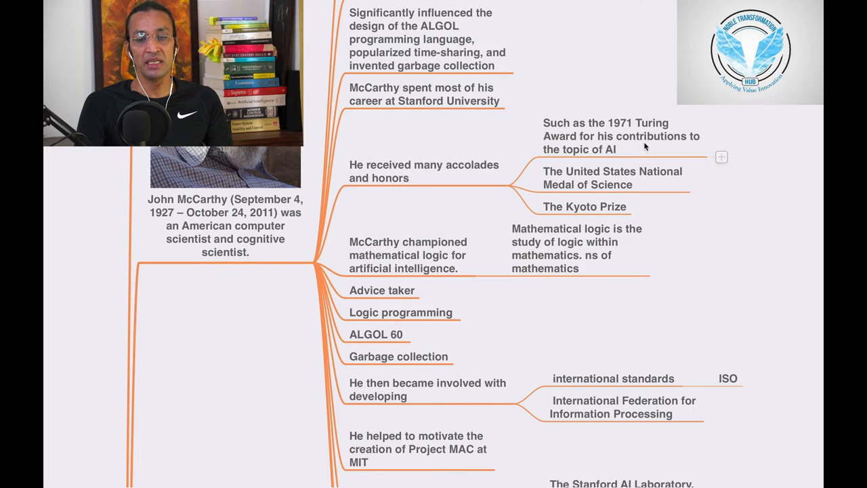
mouse_move(655, 144)
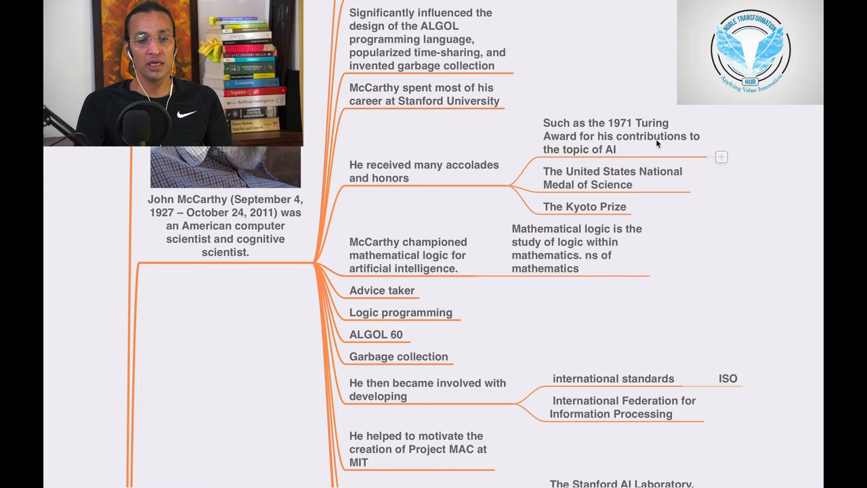
scroll(down, 3)
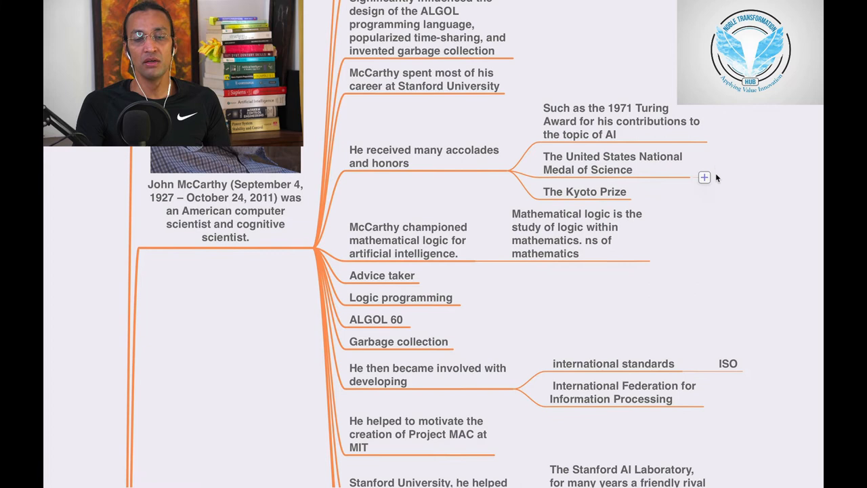
scroll(down, 3)
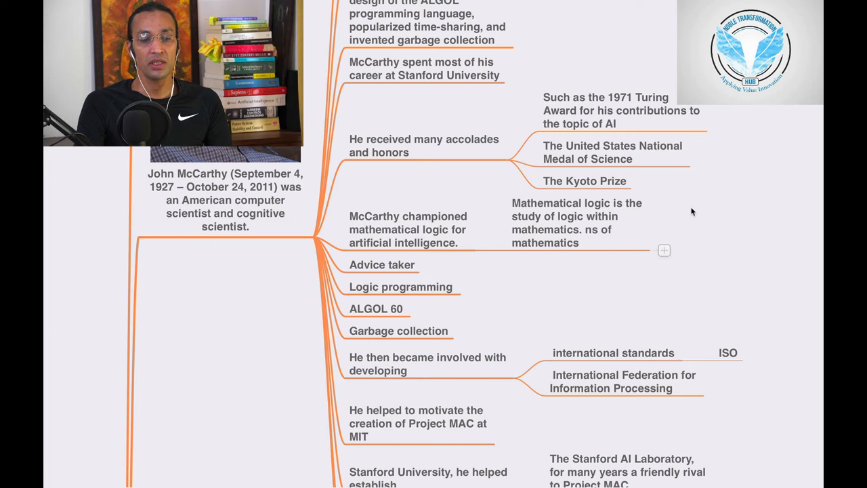
- Collapse the 'McCarthy championed mathematical logic' topic so its explanatory subtopic is hidden
click(407, 228)
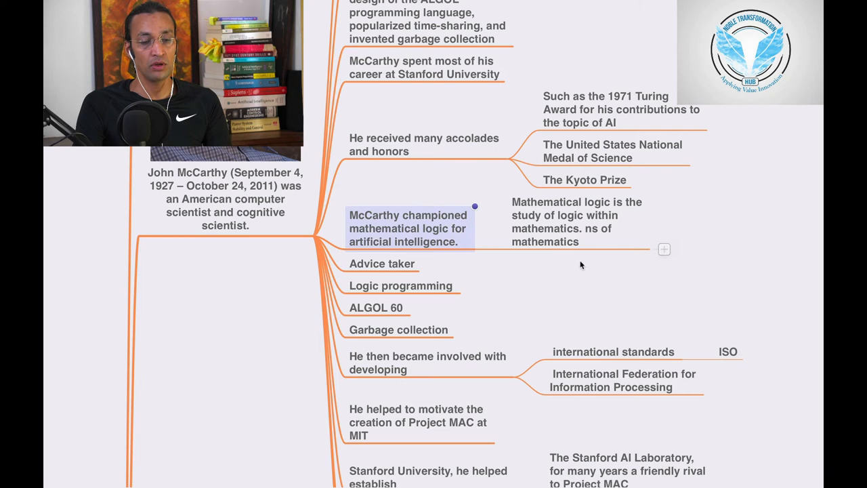
scroll(down, 3)
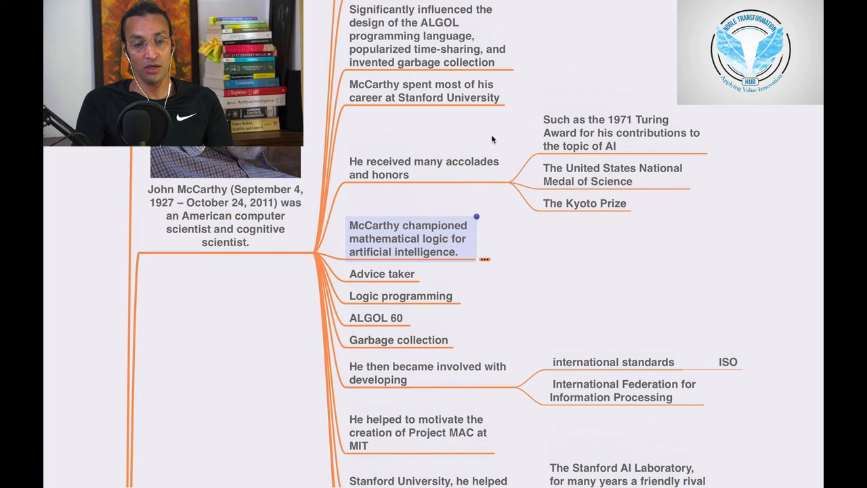
- Scroll down past the collapsed accolades topic toward Claude E. Shannon's portrait
scroll(down, 3)
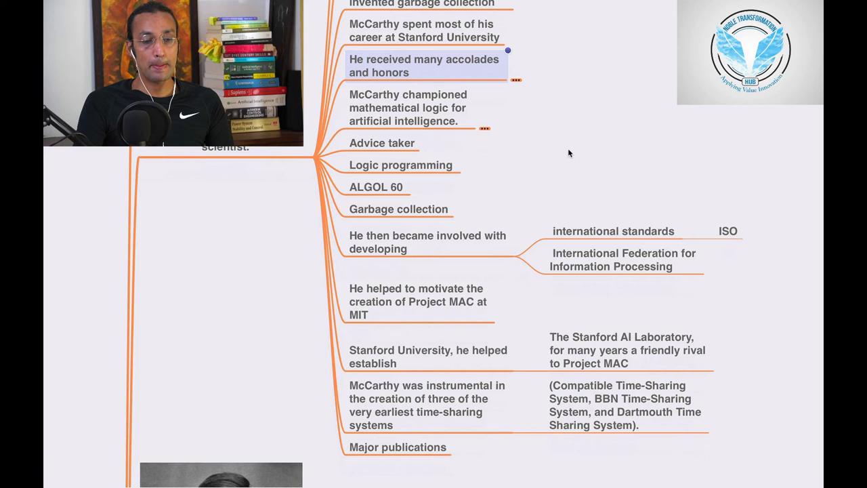
scroll(down, 3)
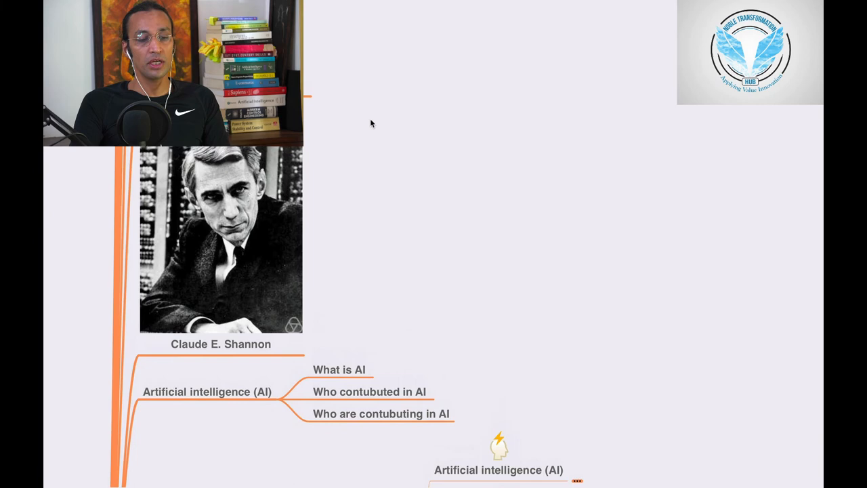
- Scroll down past the Minsky and Newell portraits toward McCarthy's contributions subtopics
scroll(down, 3)
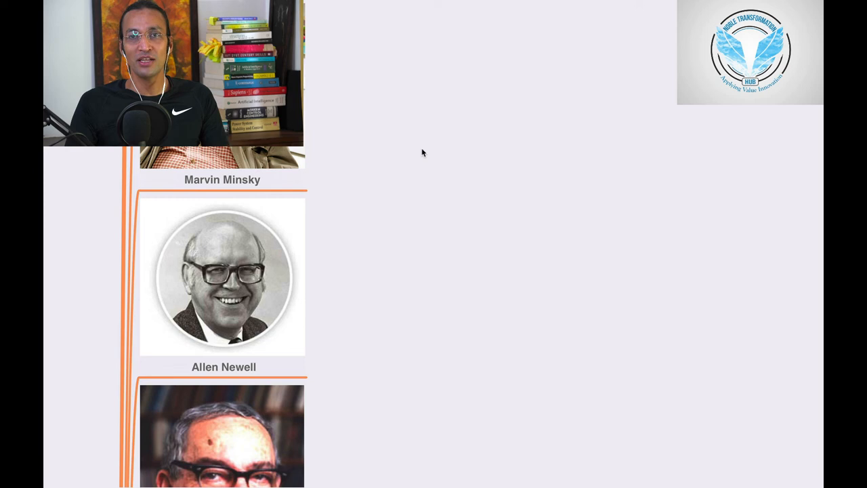
mouse_move(430, 142)
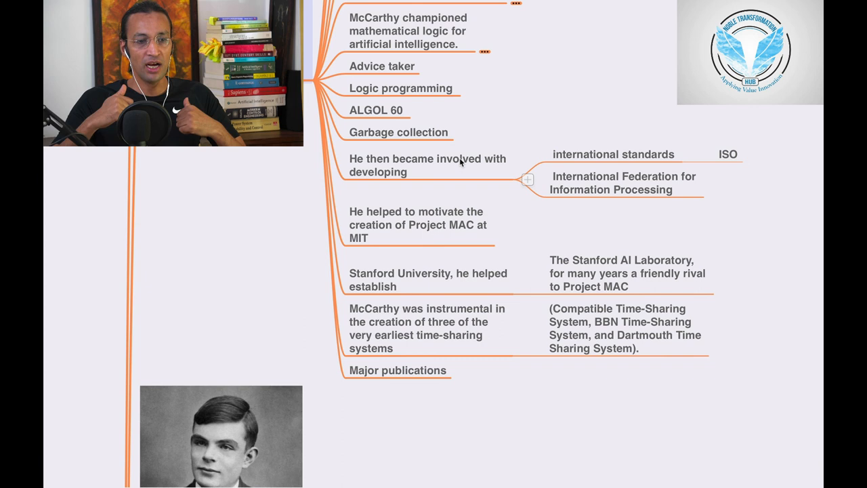
mouse_move(477, 151)
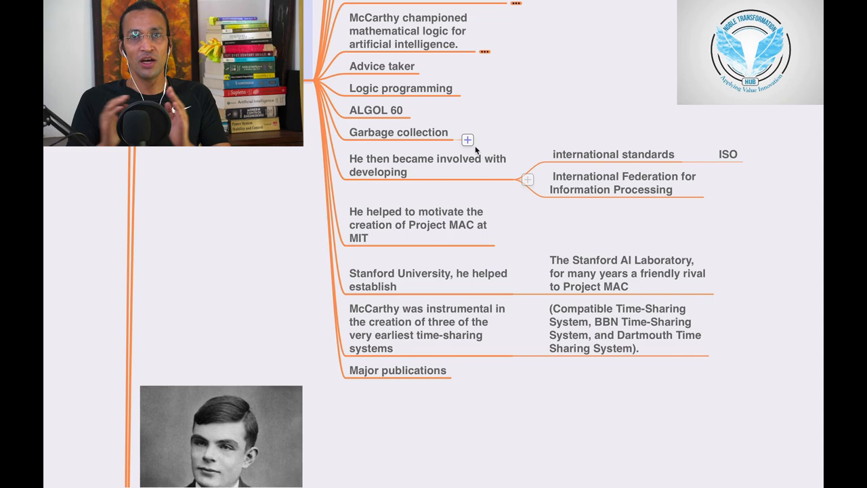